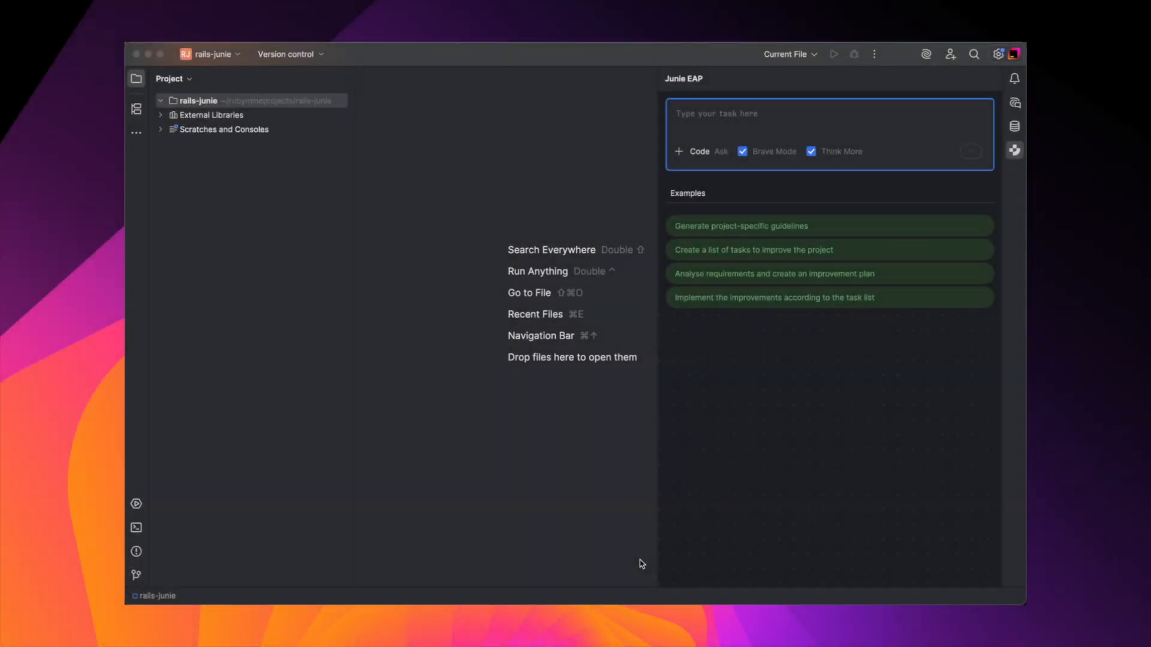
Send Junie the Rails admin request: manage users and posts, Devise auth, /admin routes, RSpec tests
text(Create a new Rails 7 app with an admin)
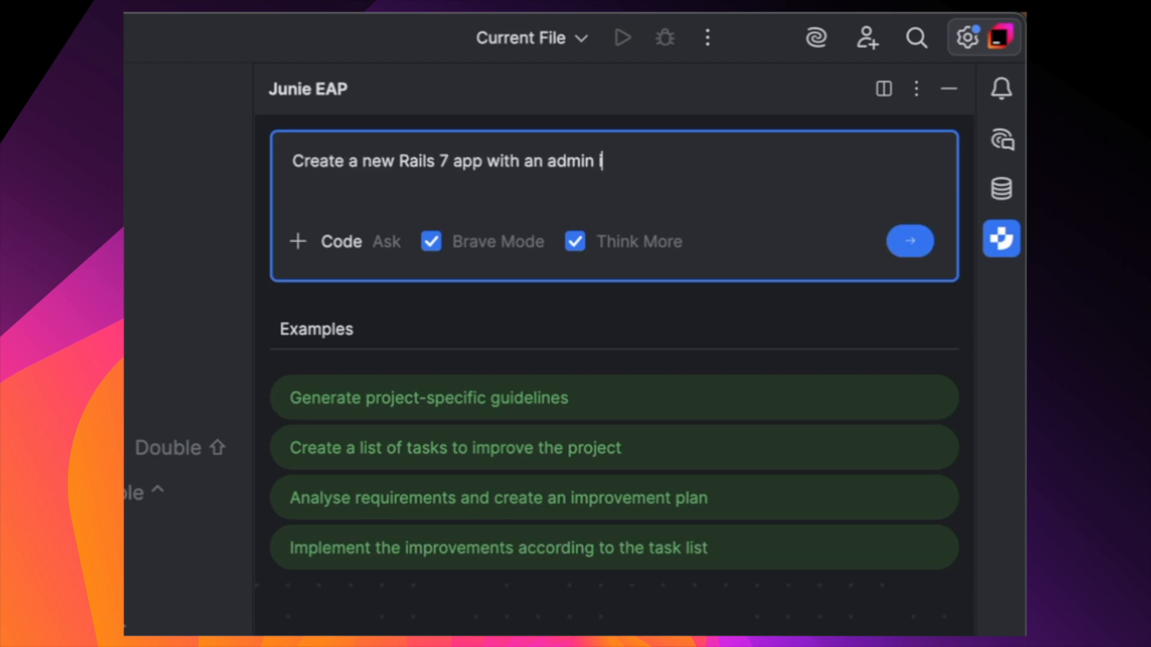
text(interface to manage users and pos)
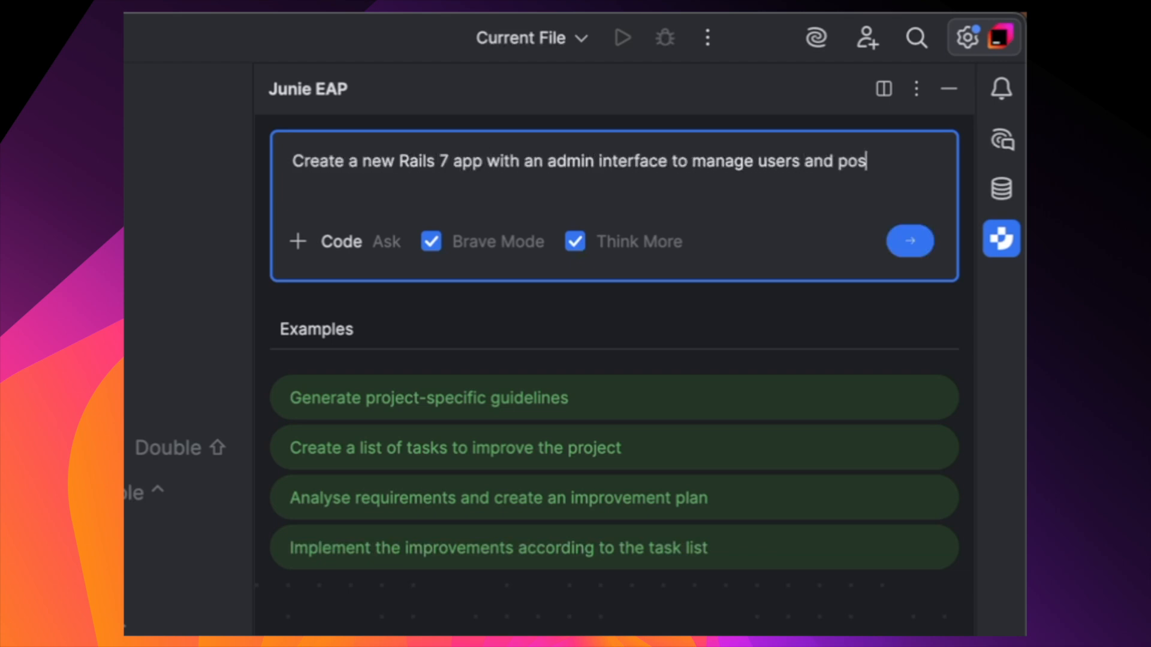
text(ts. Use Devise for admin authentication)
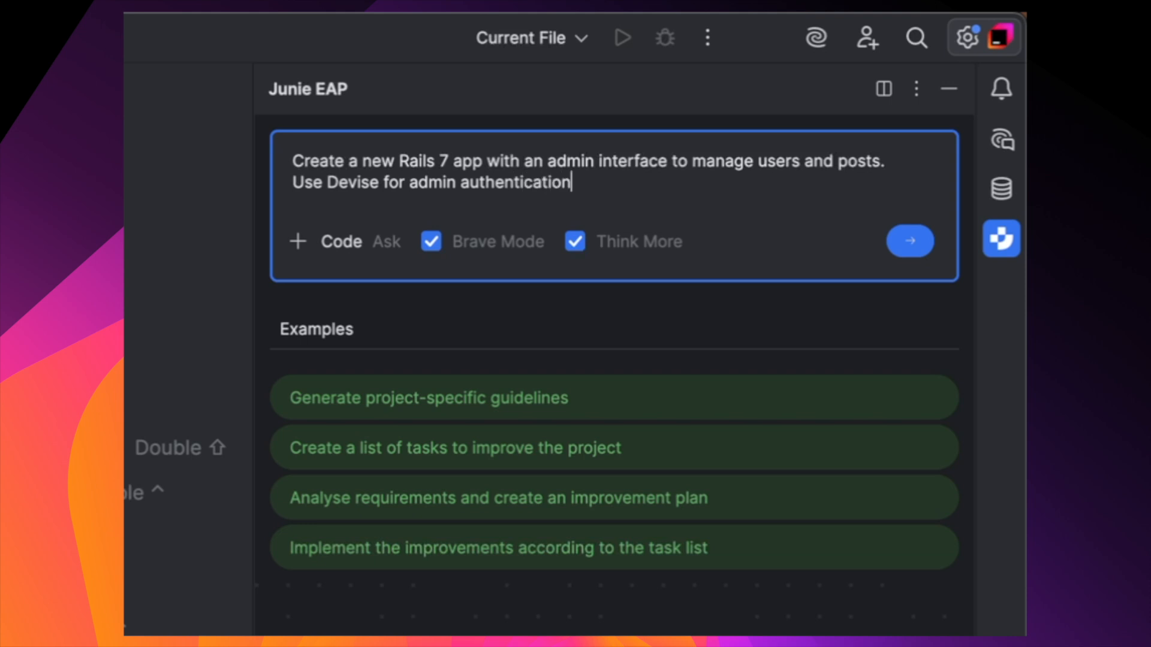
text(, namespace admin routes under /)
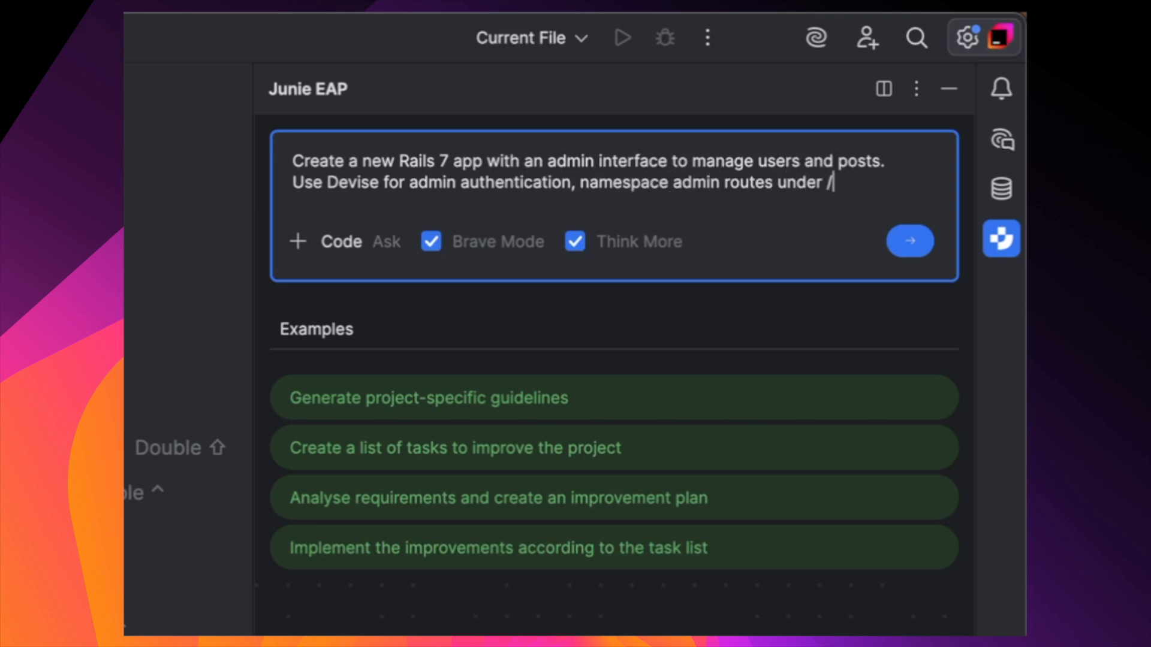
text(admin, and generate RSpec test)
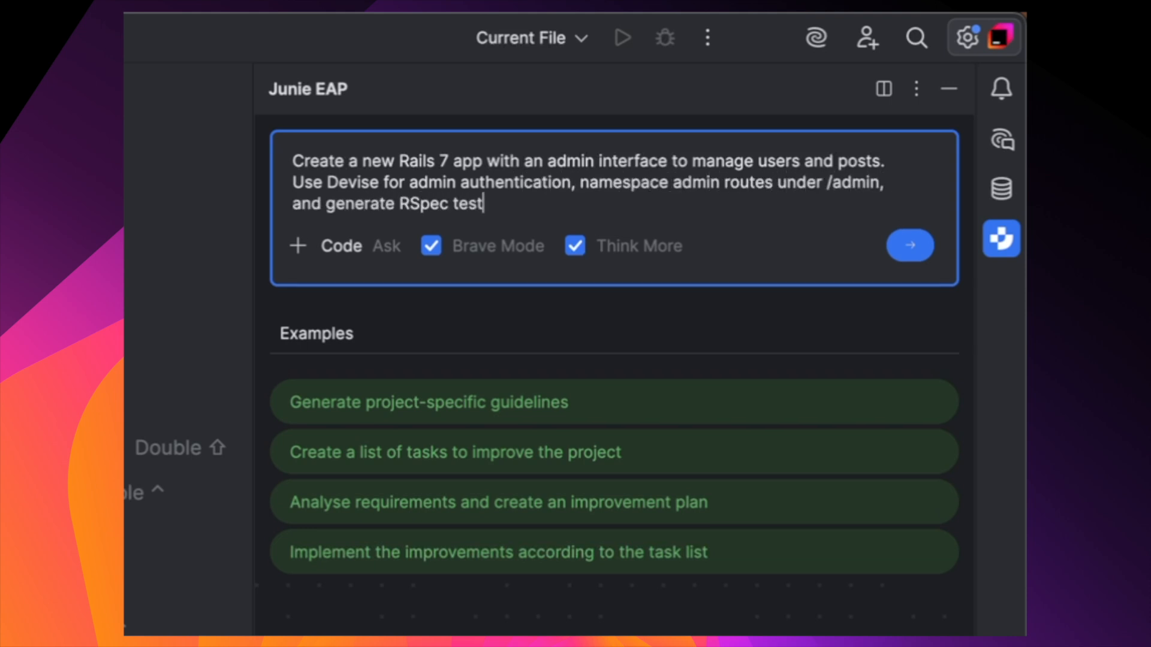
text(s for all admin actions. Ruby version to be)
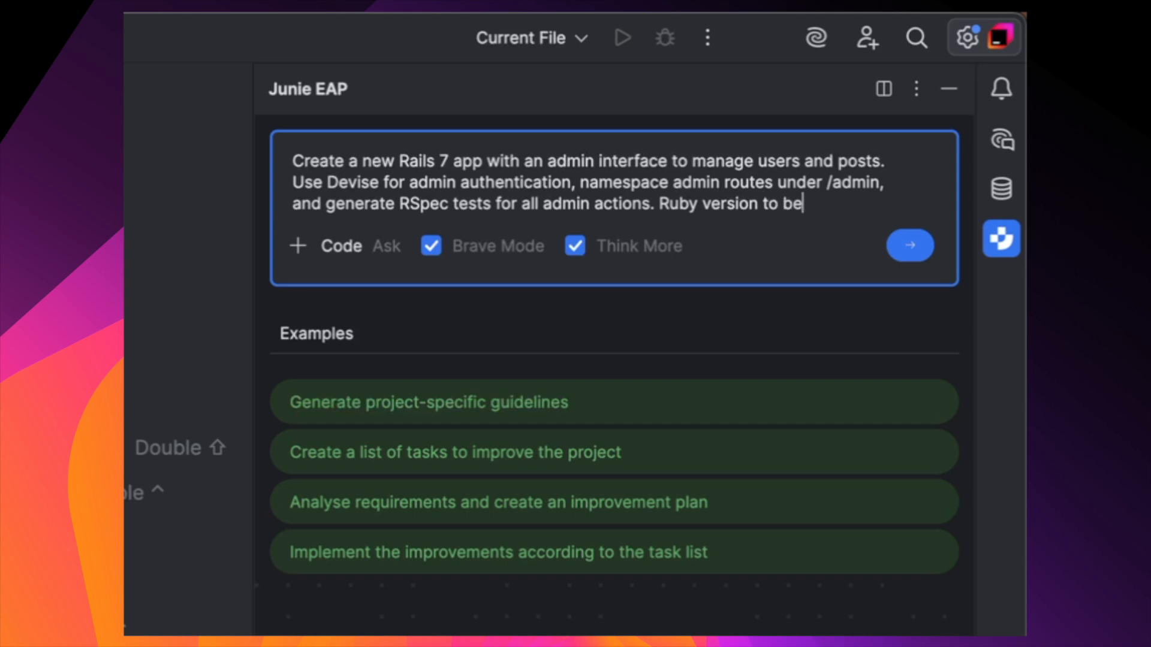
click(909, 245)
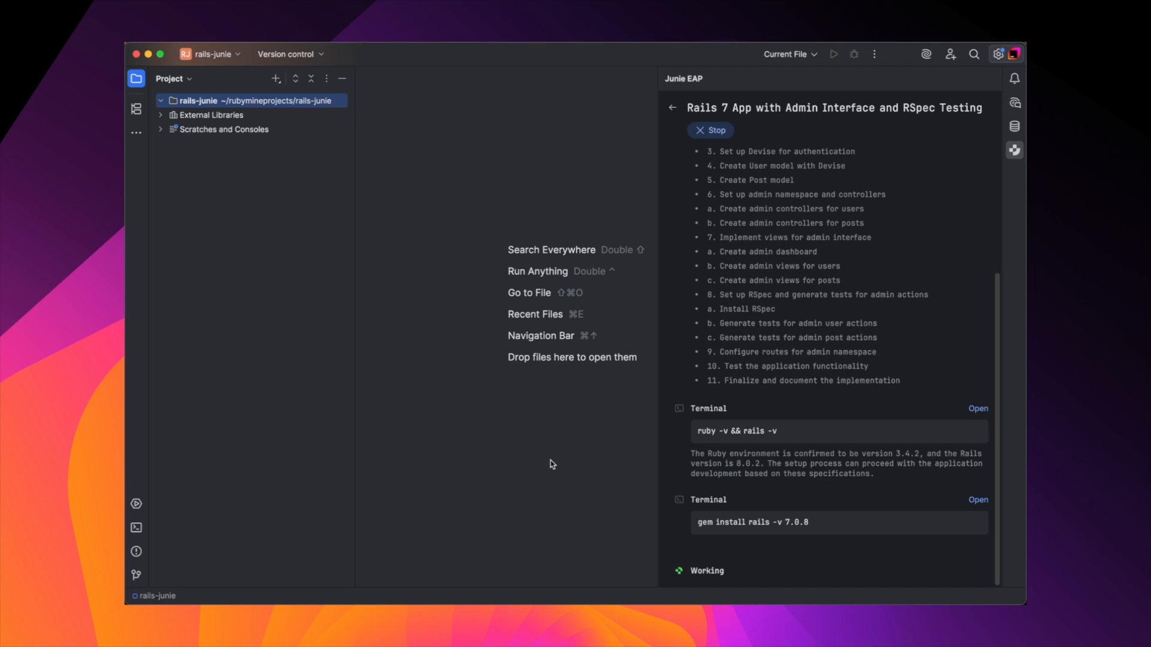
Search settings plugins for Junie and view the JetBrains Junie plugin details, version 251.204.15
click(997, 54)
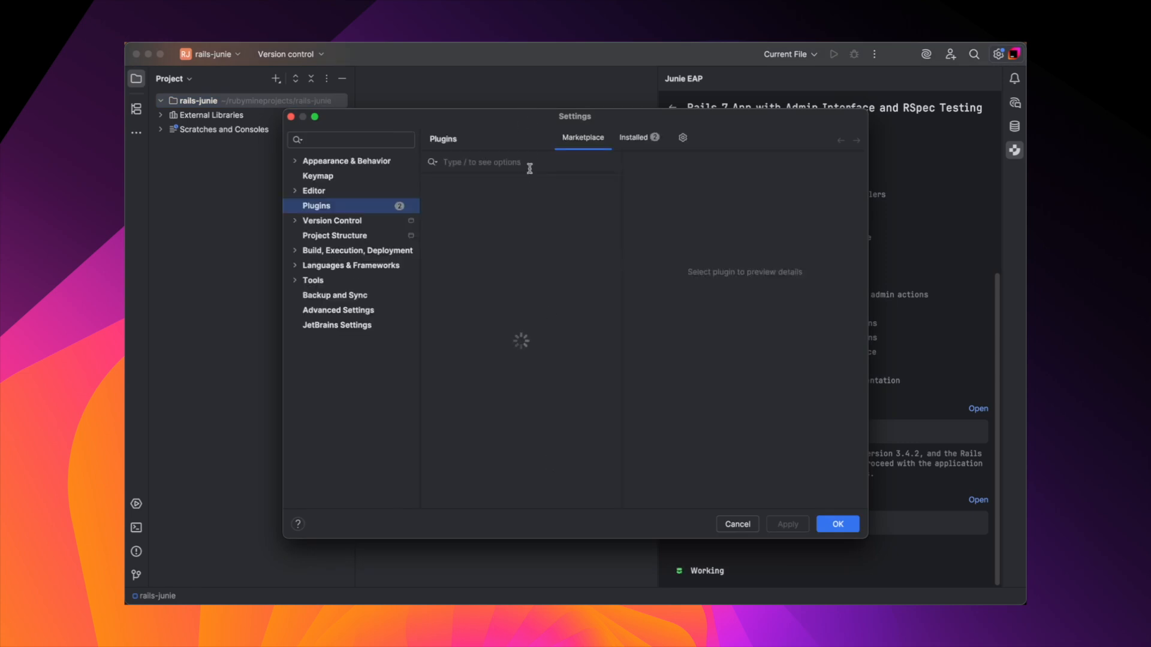
text(Junie)
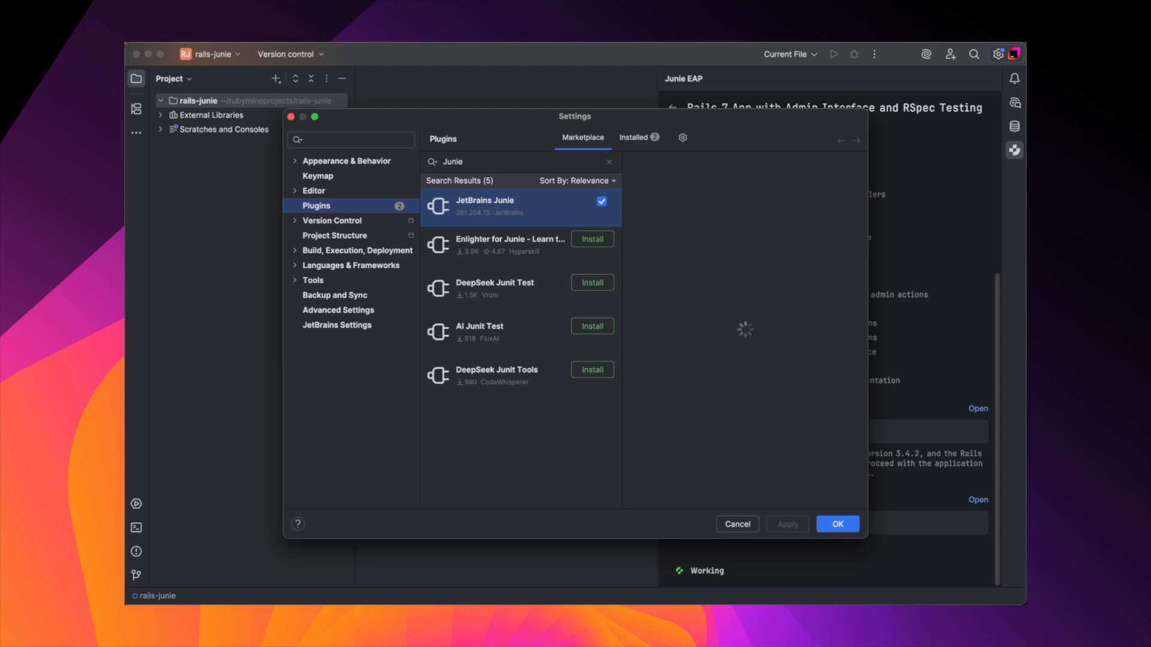
click(485, 205)
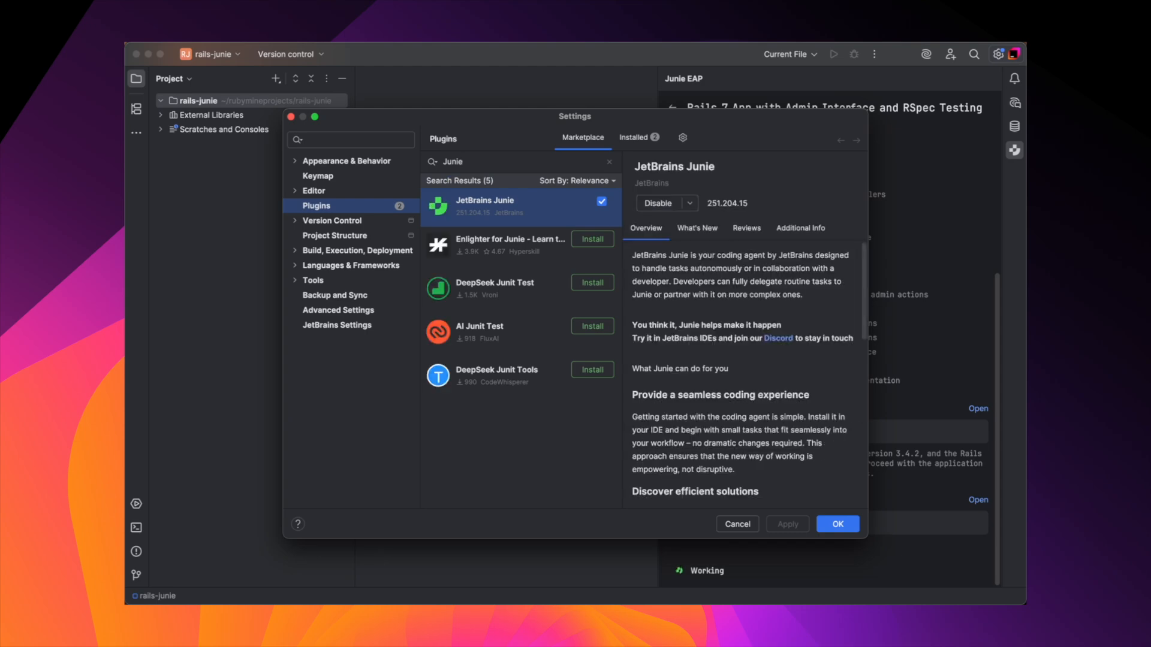
mouse_move(562, 207)
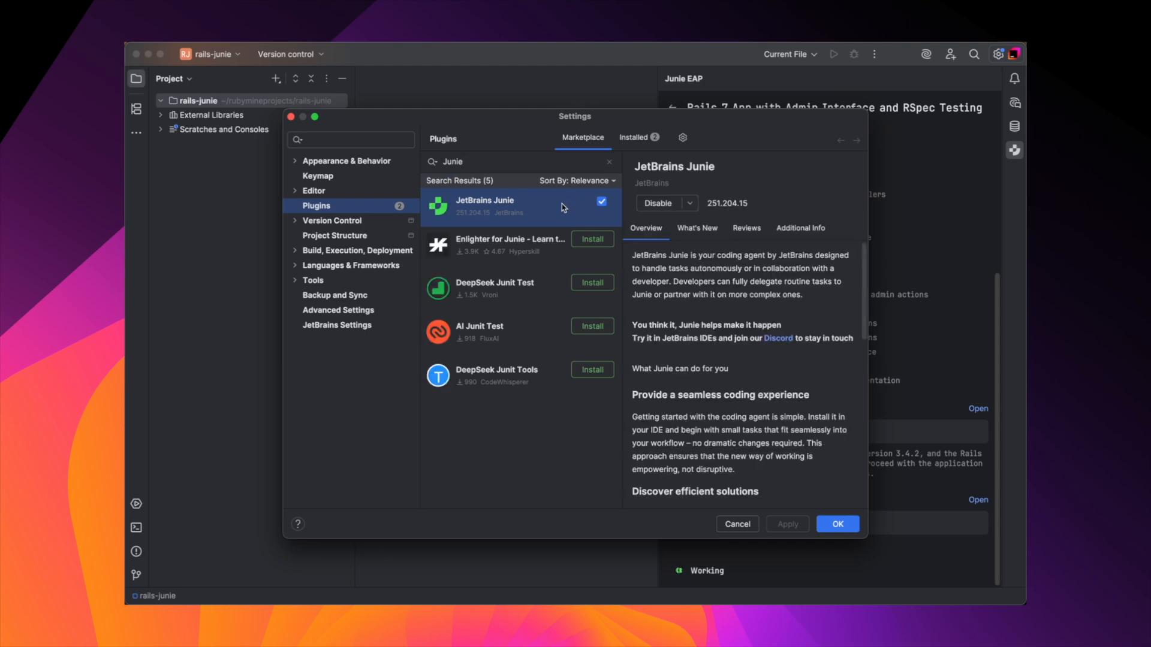
click(836, 524)
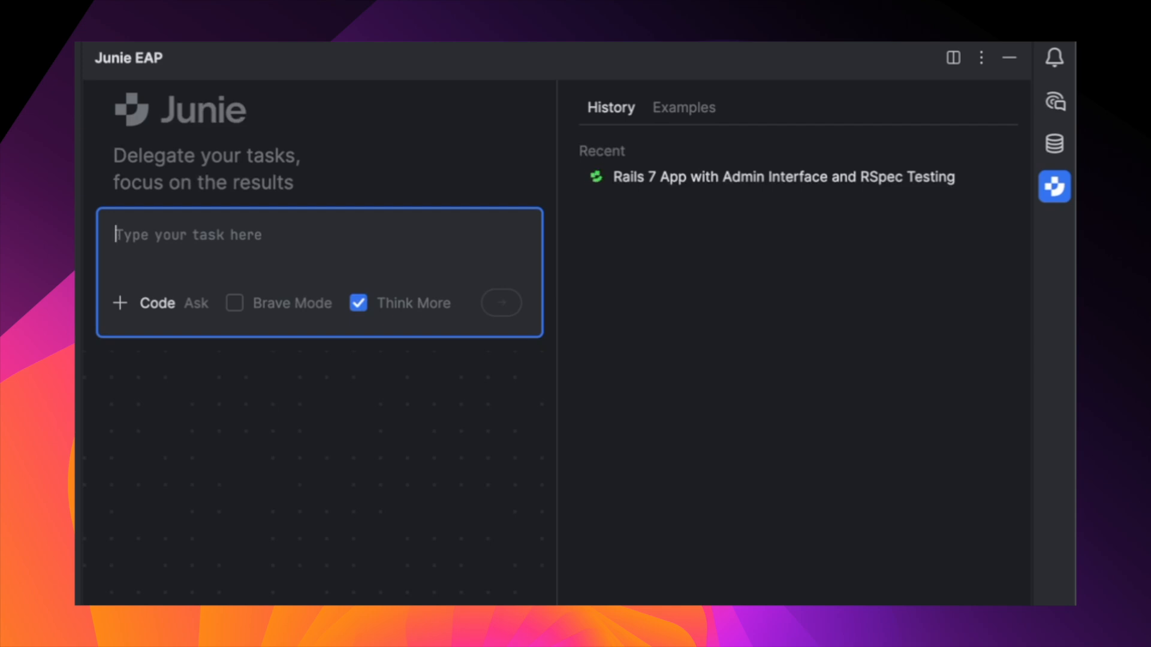
Enable Brave Mode, run admin_app, view its sign-in page, then stop the server
click(235, 302)
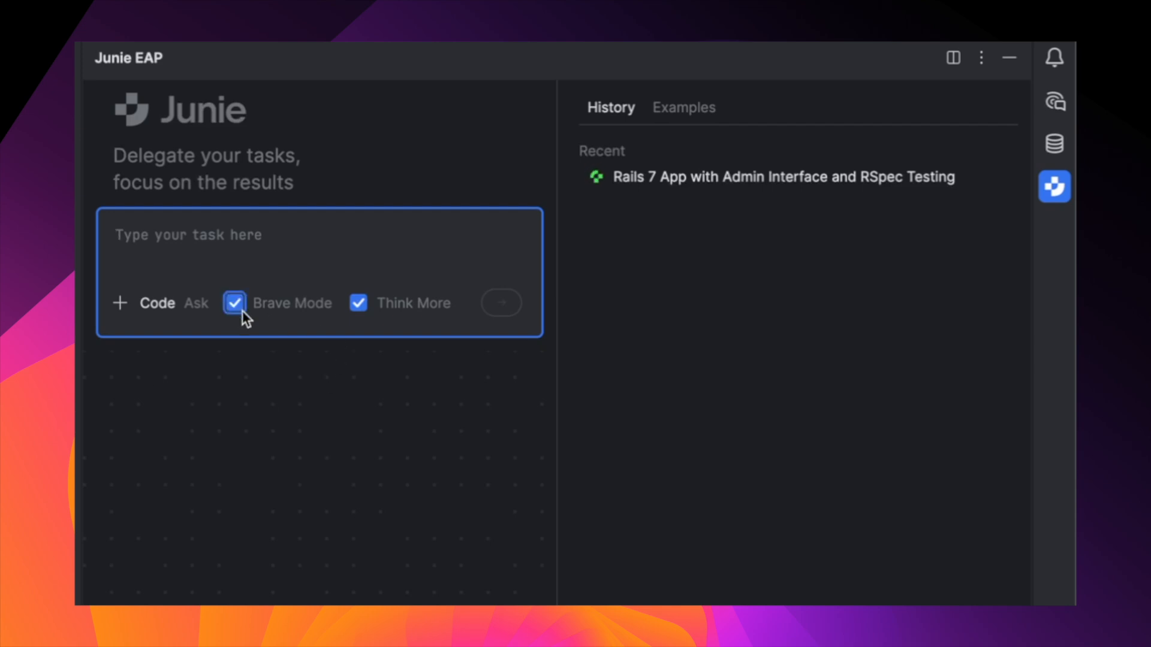
mouse_move(264, 312)
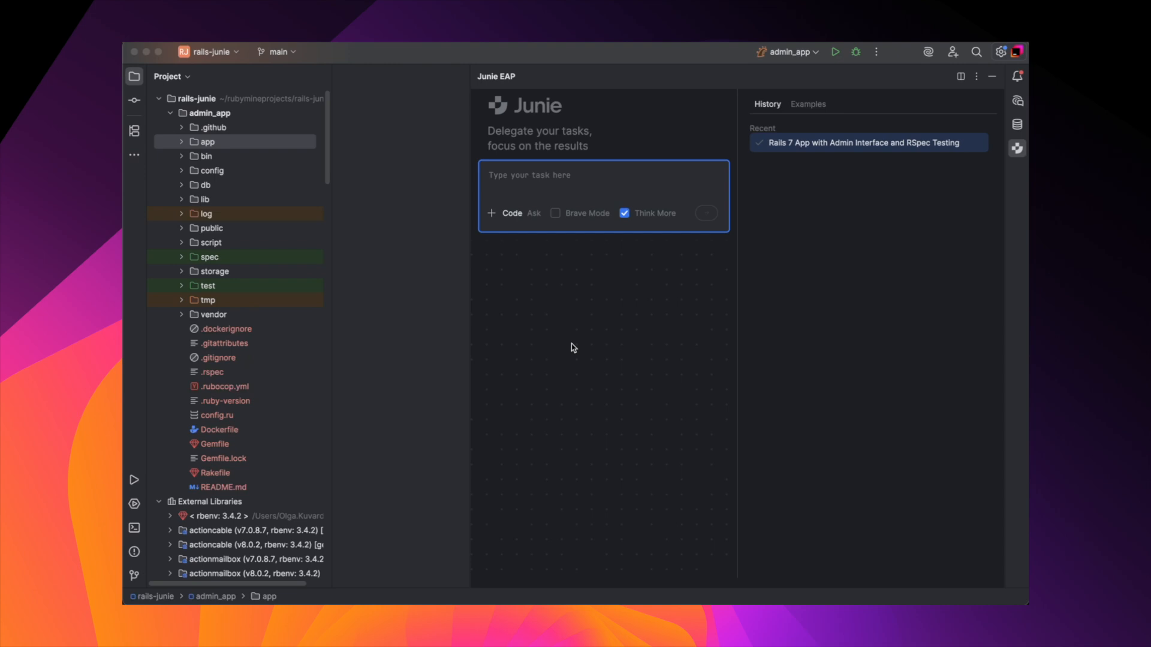
mouse_move(923, 78)
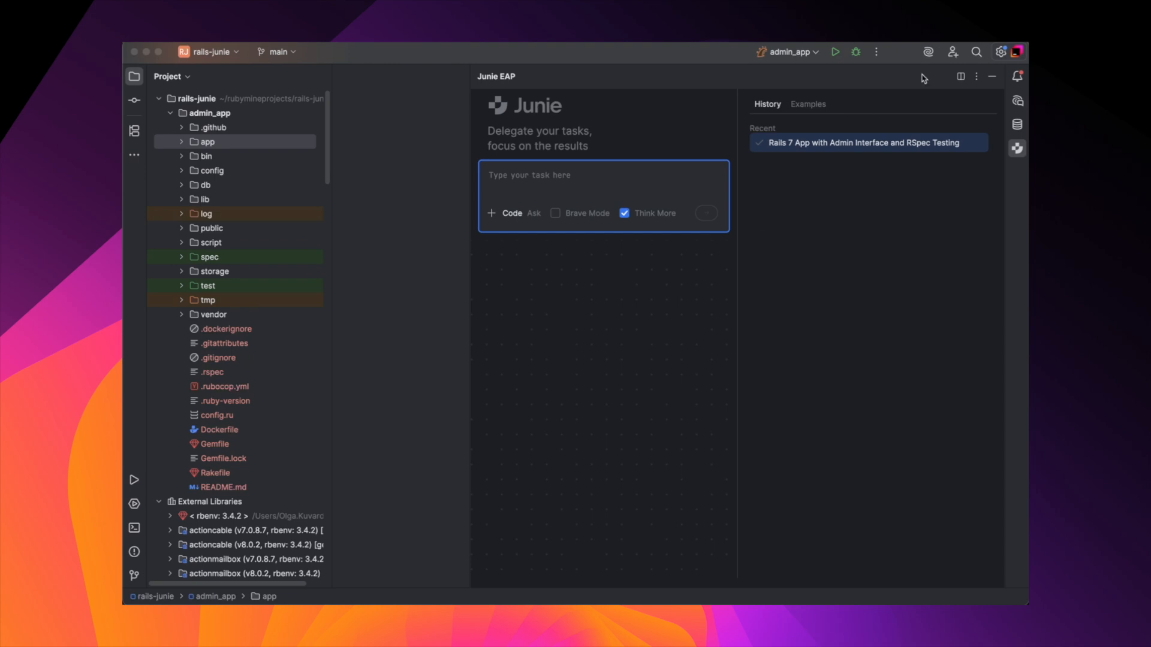
click(834, 52)
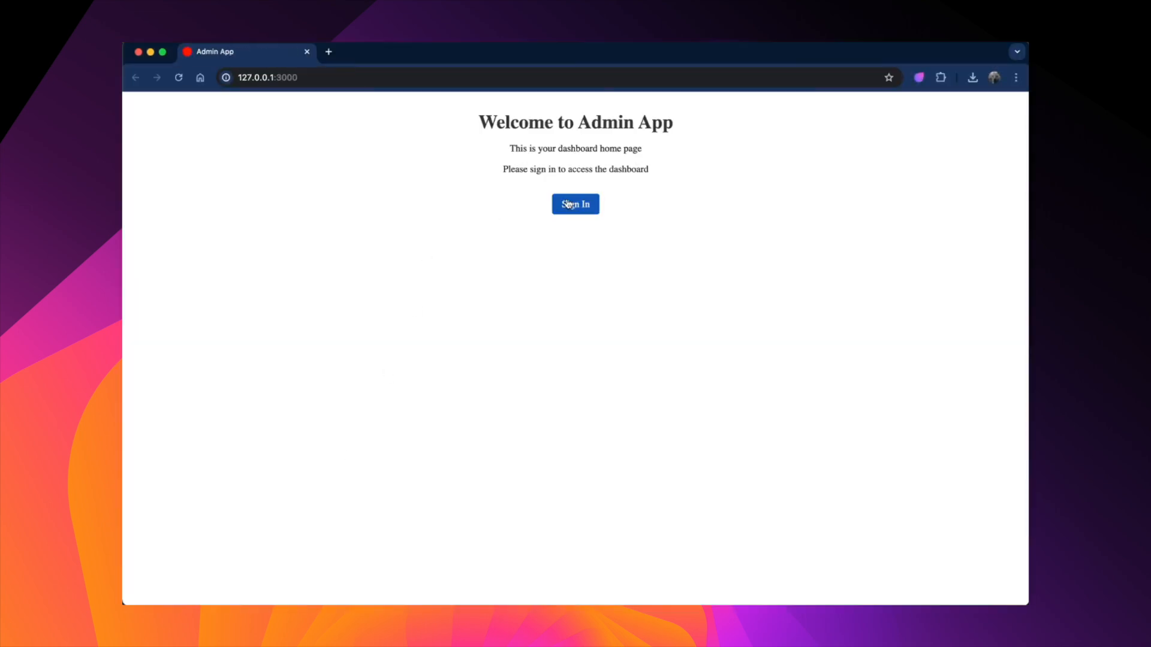
click(575, 204)
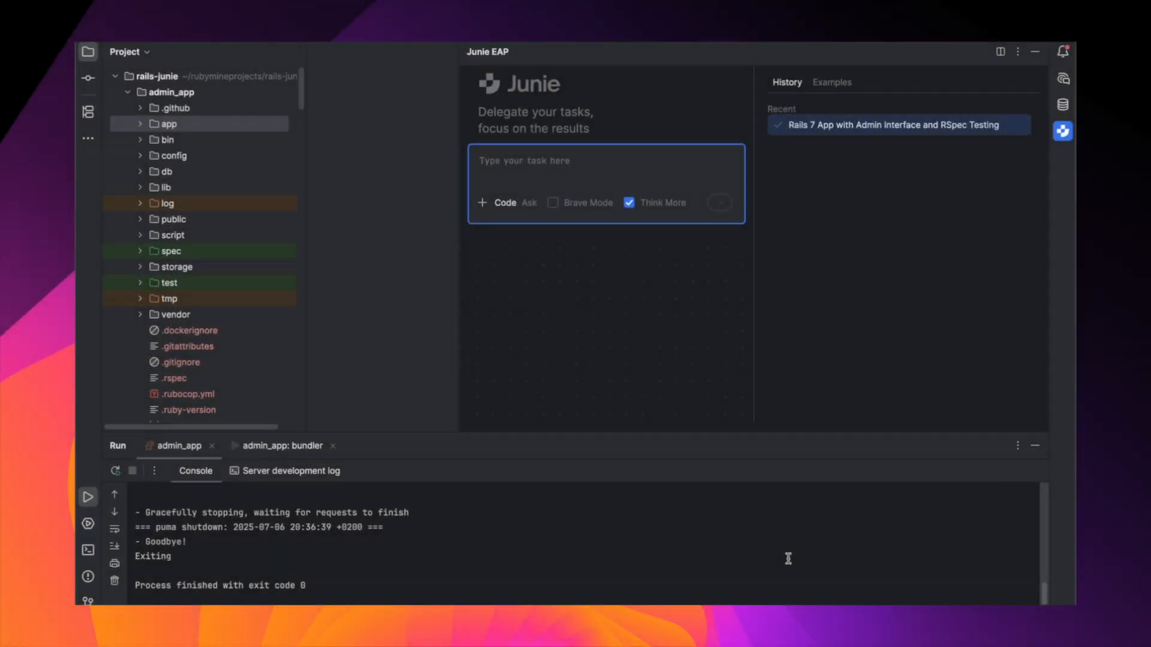
Type the Tailwind CSS request for a blue header and padded, spaced white cards
text(Style the adm)
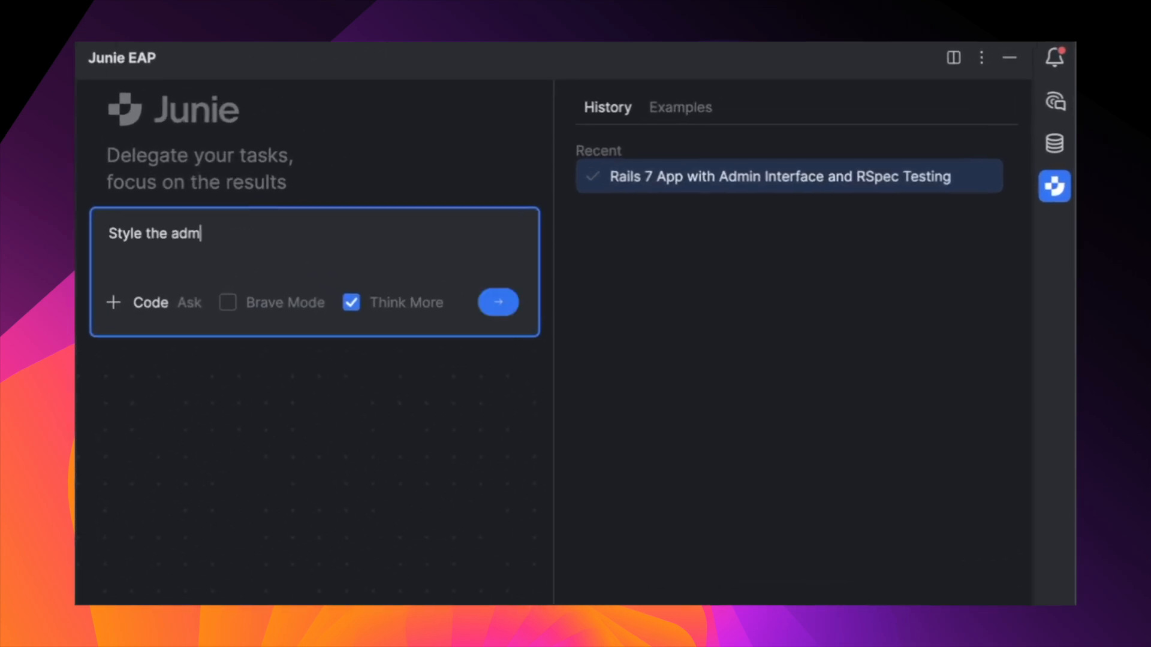
text(in views using Tailwind CSS. A)
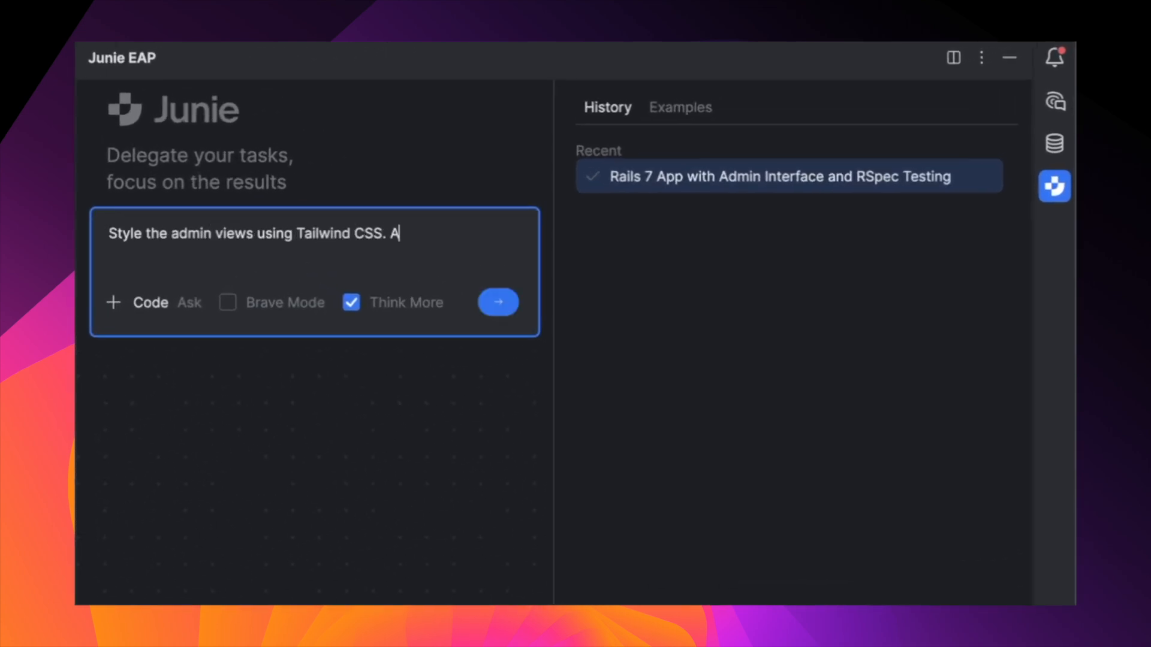
text(dd a blue header and wrap each)
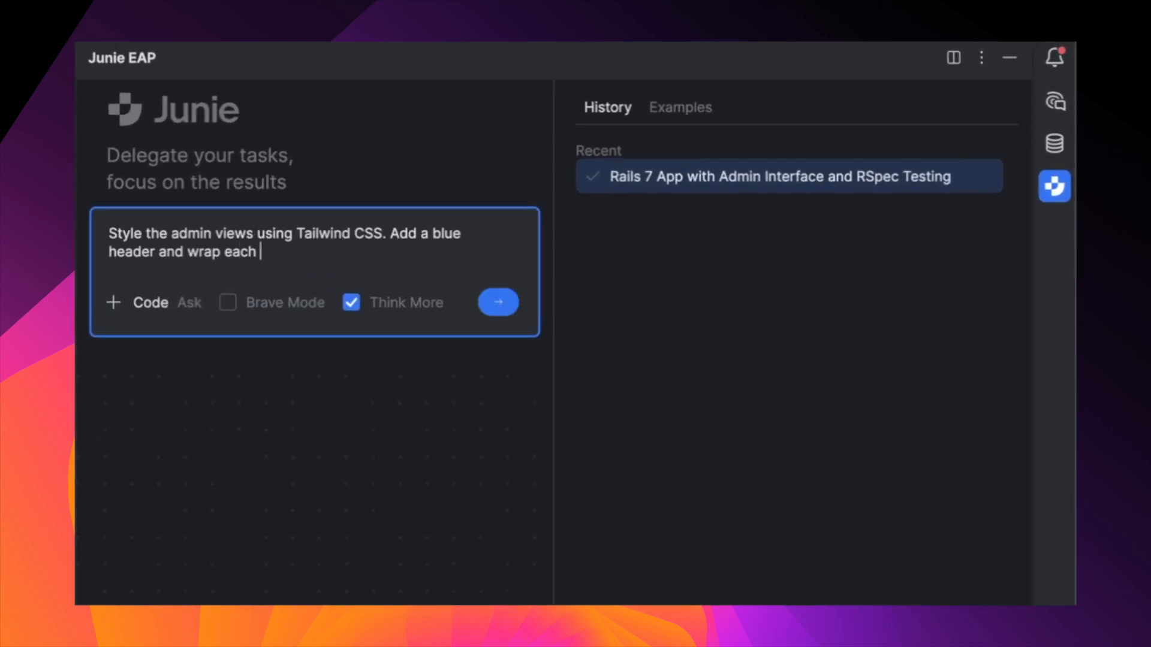
text(page in white cards with padding)
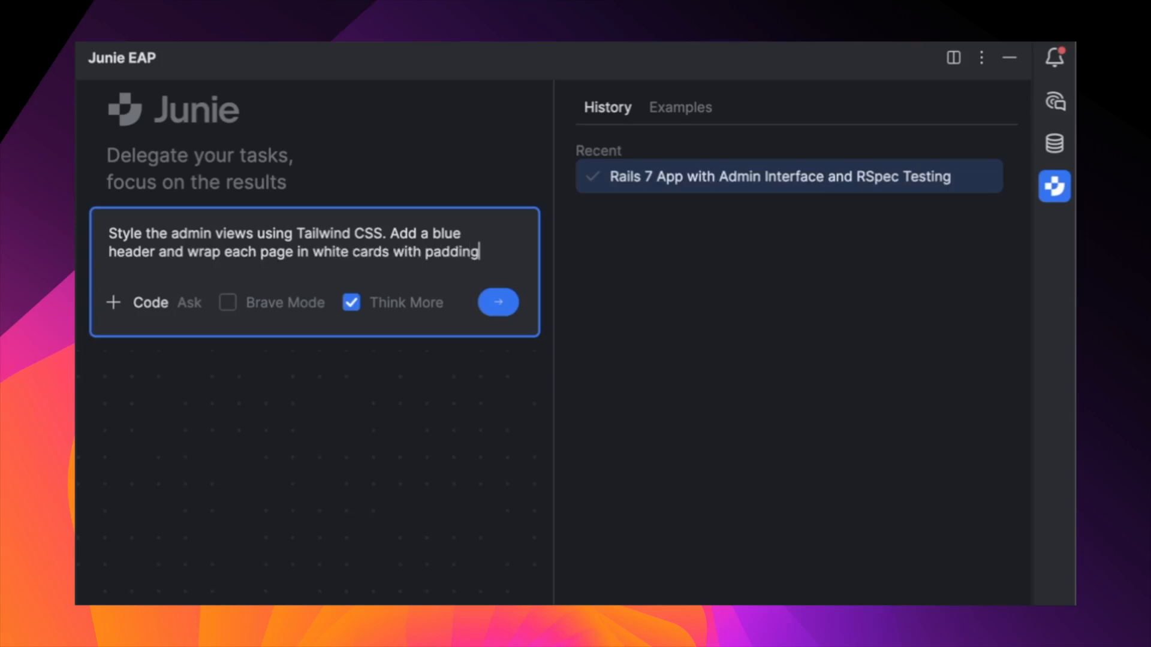
text(and spacing)
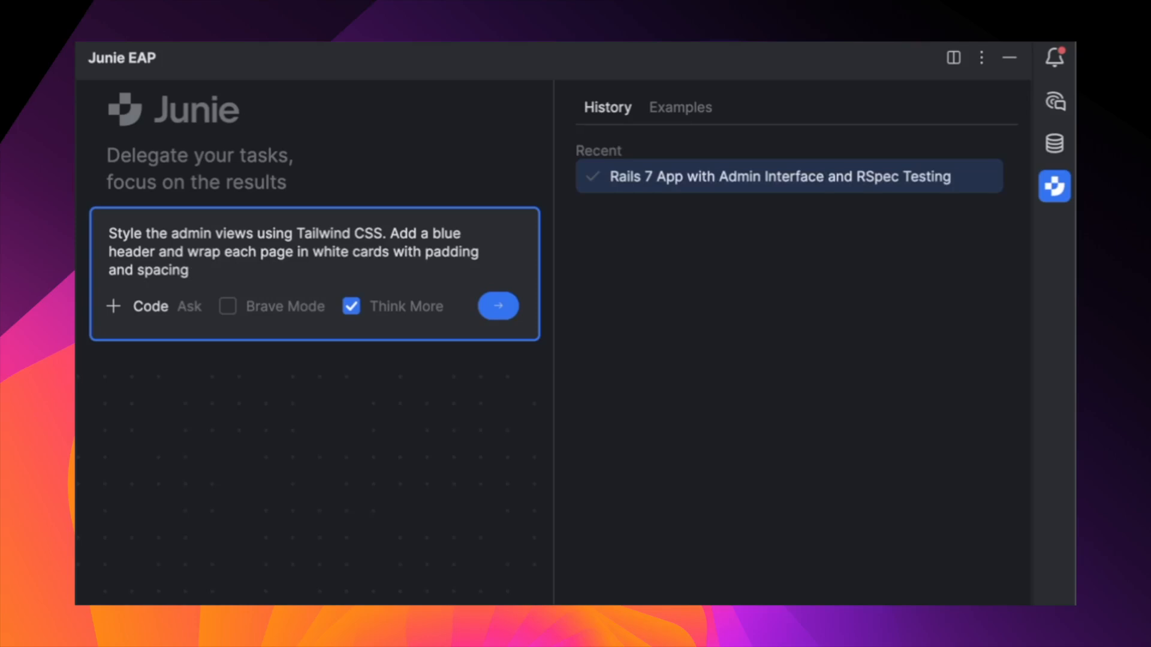
click(189, 269)
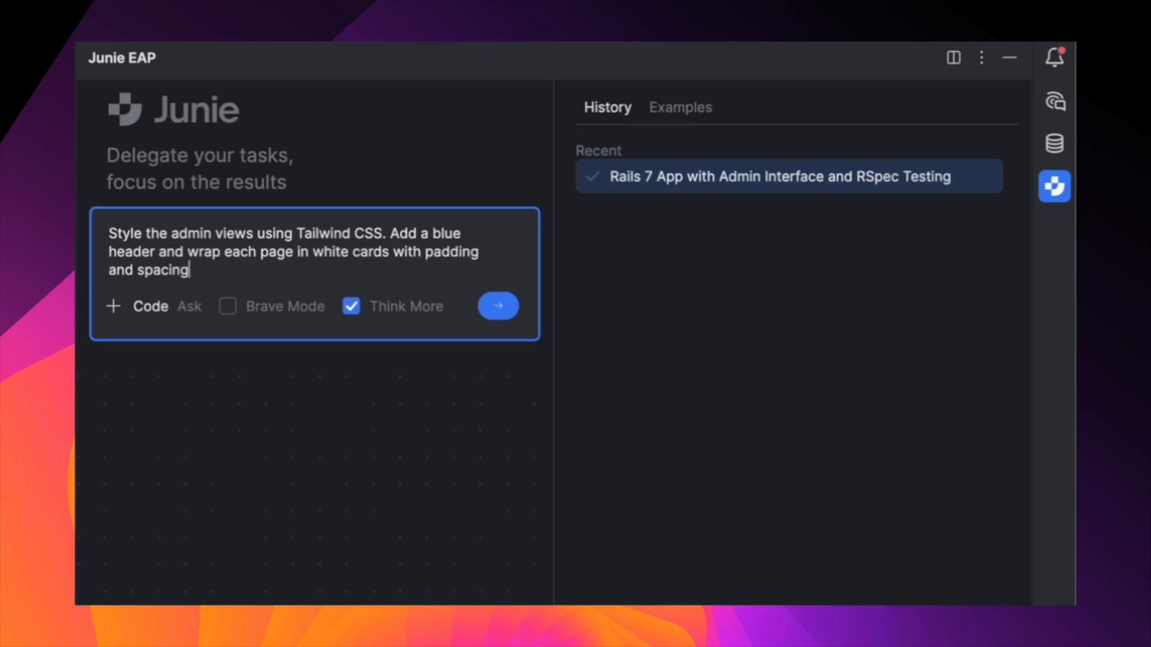
Submit the Tailwind styling request and review Junie's Gemfile edit adding tailwindcss-rails
click(498, 306)
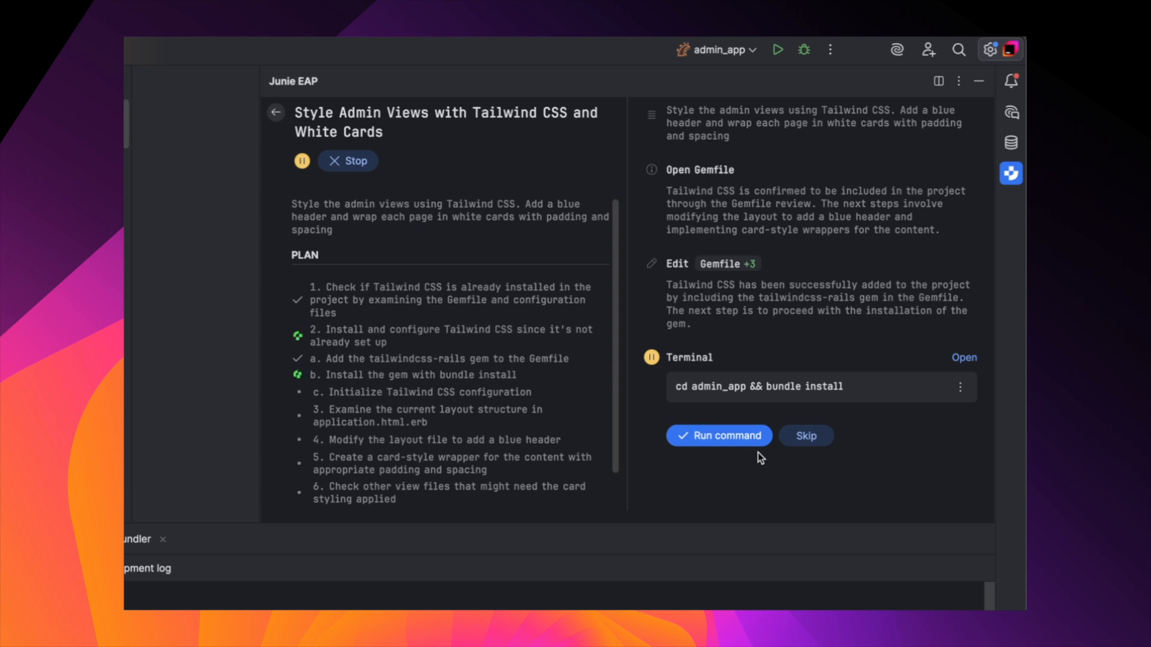
mouse_move(732, 267)
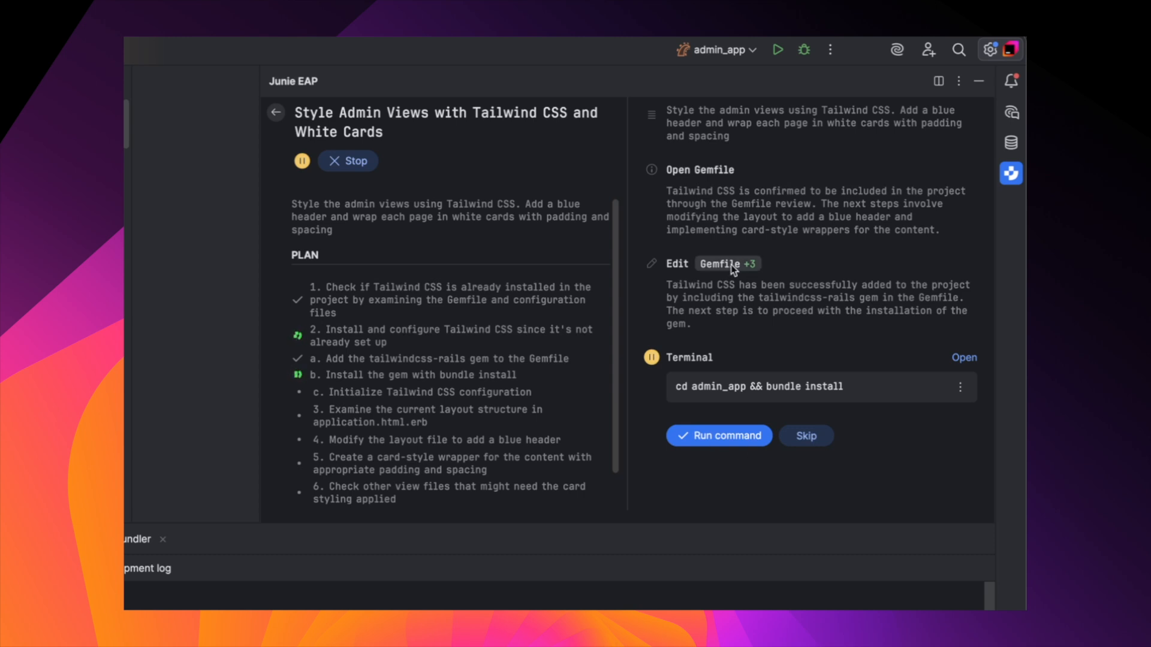
click(720, 263)
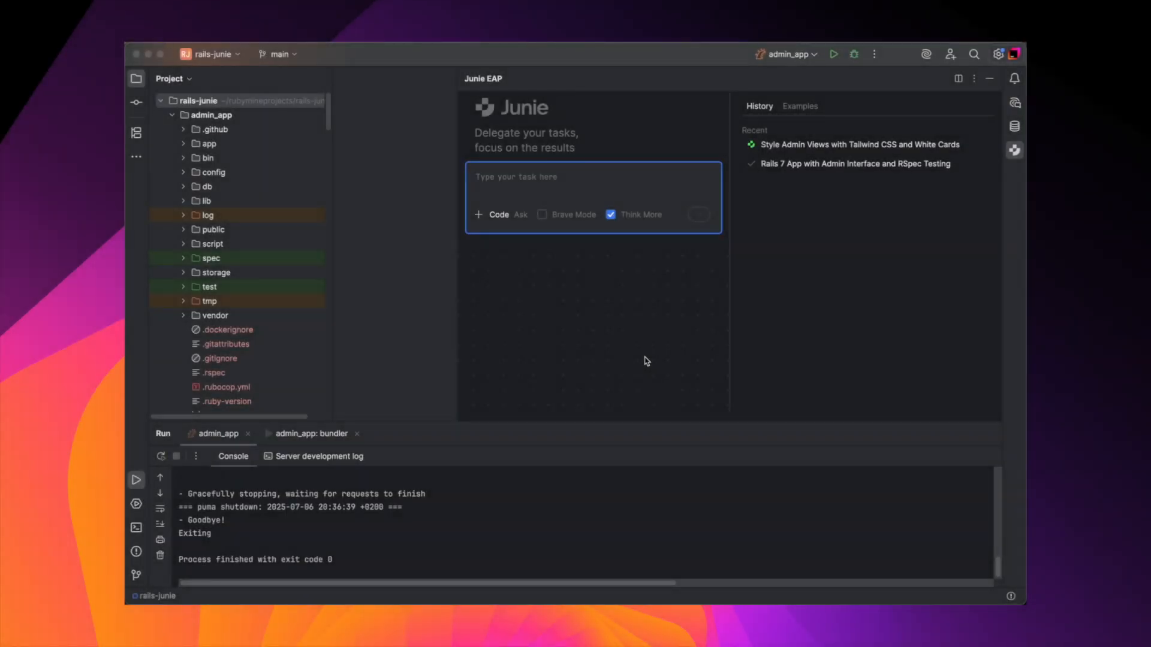
mouse_move(646, 360)
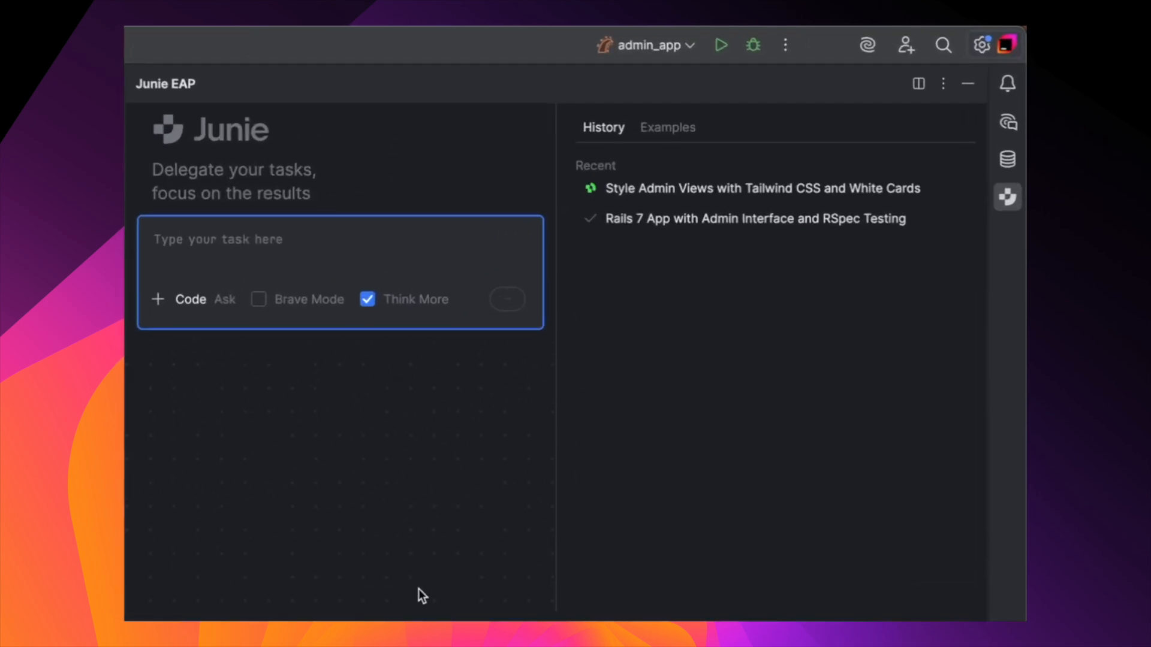
Create a placeholder project guidelines.md for Junie and run the admin_app server on port 3000
click(156, 299)
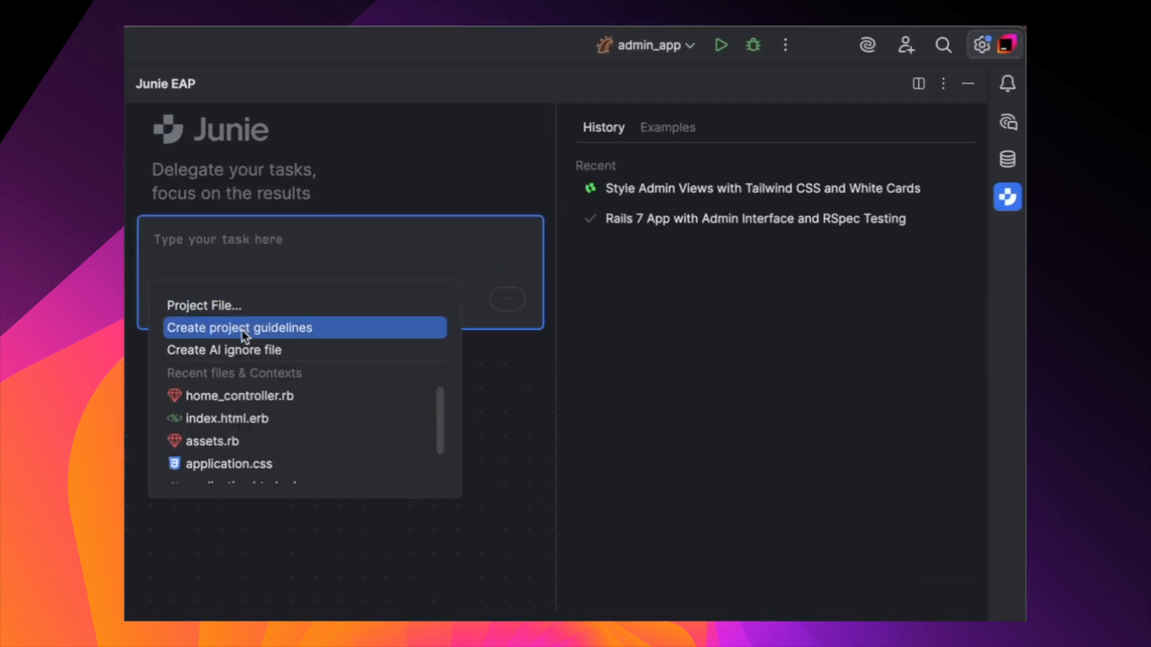
click(239, 327)
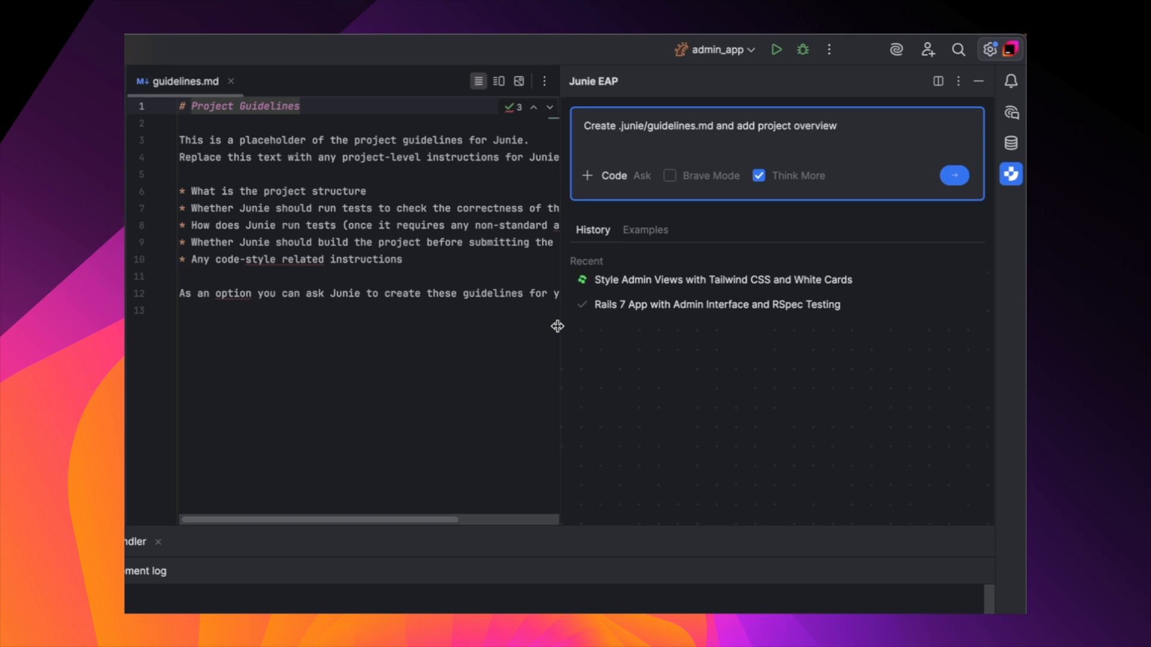
click(835, 126)
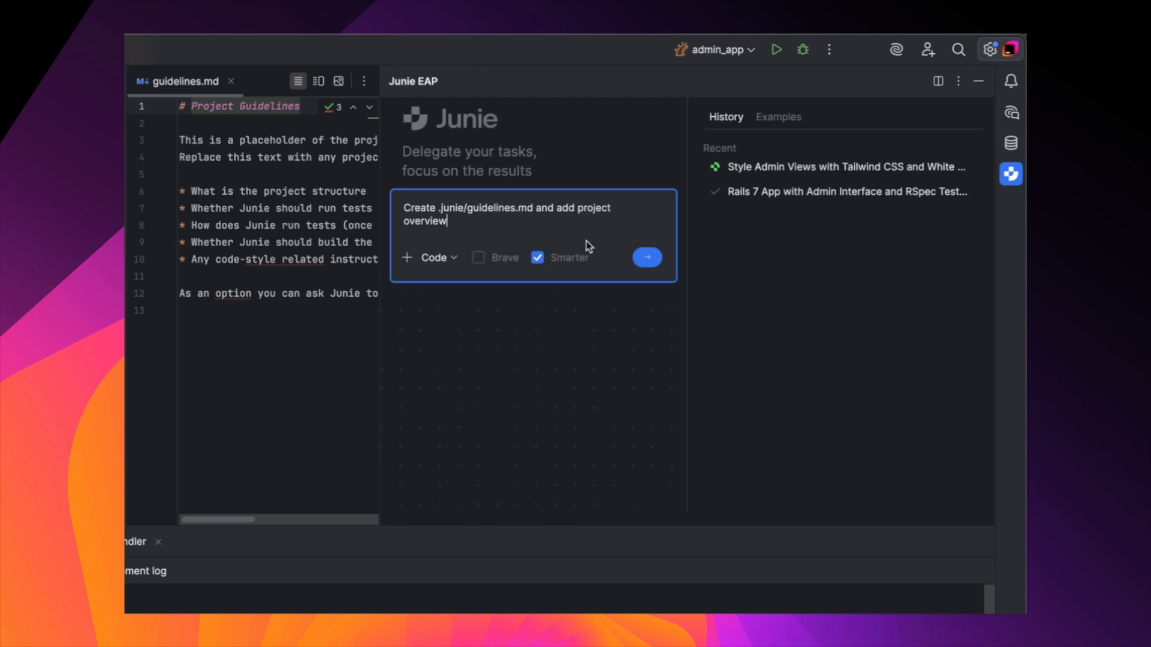
mouse_move(583, 222)
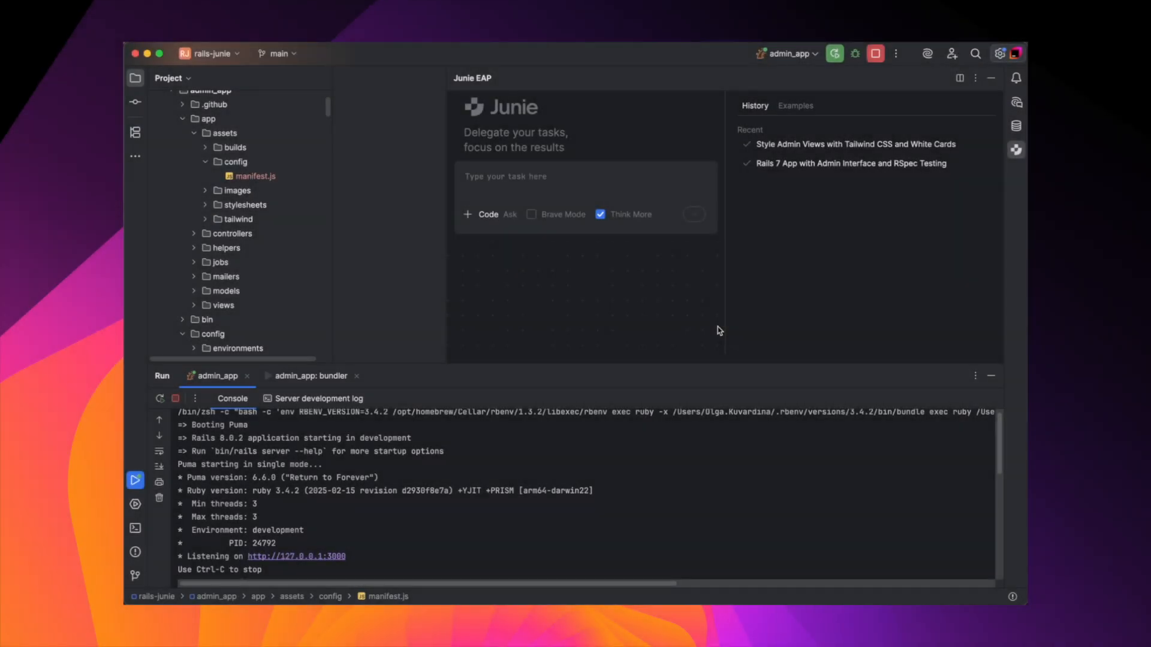
mouse_move(324, 445)
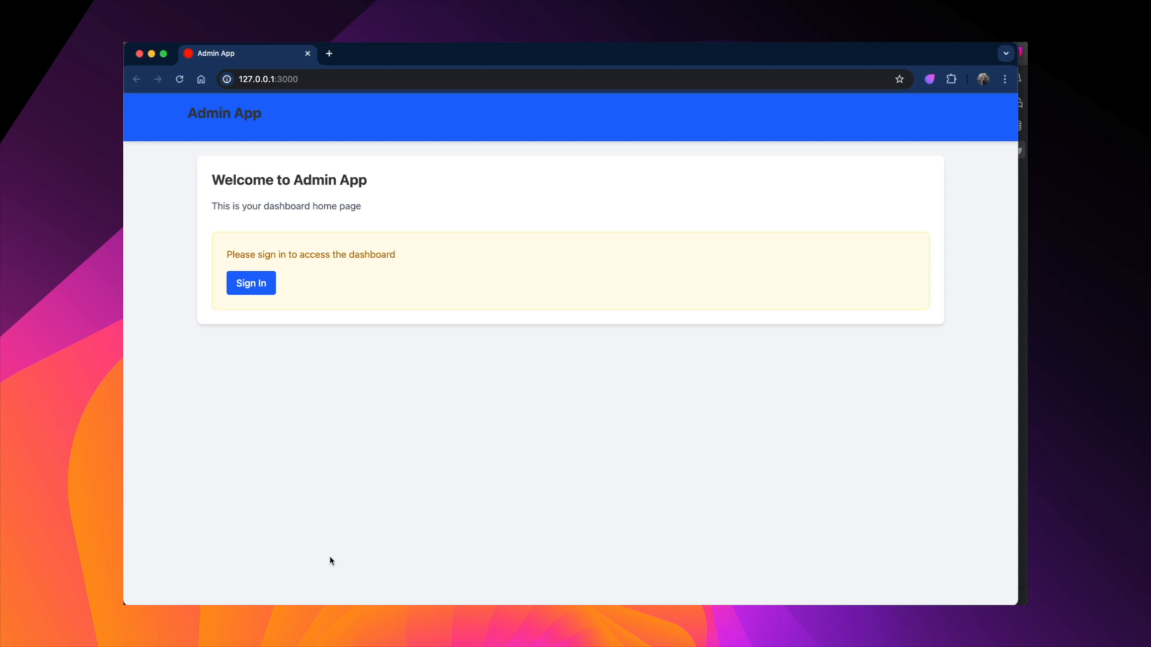
mouse_move(252, 283)
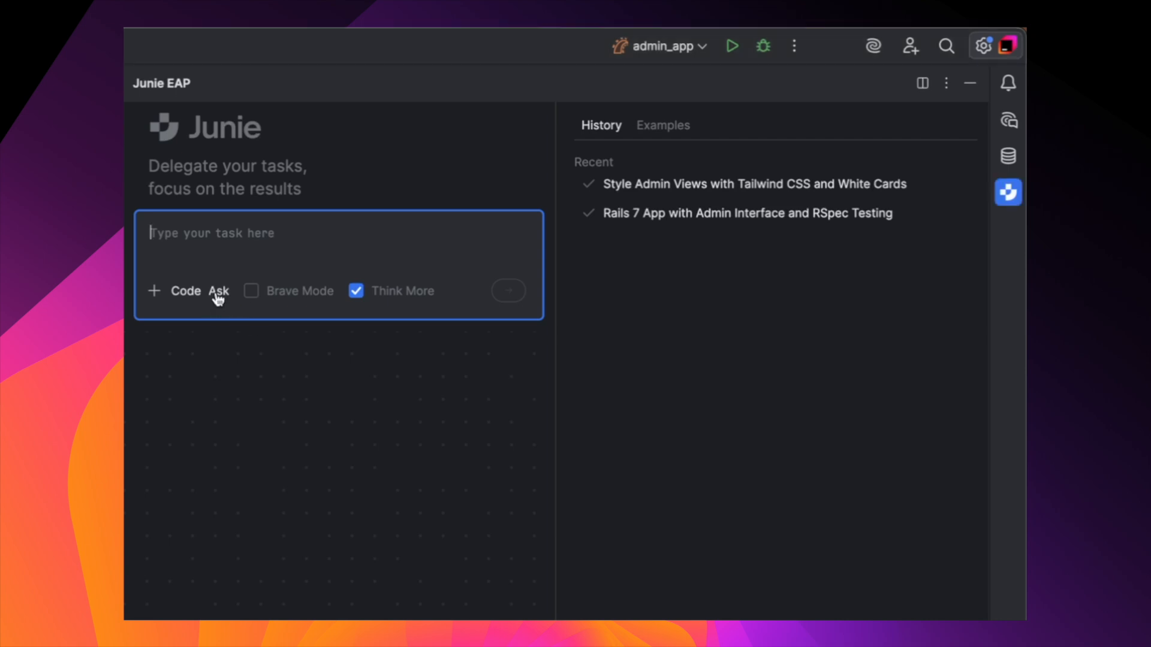
In Ask mode, ask Junie how to set up user roles and permissions with Devise
click(218, 290)
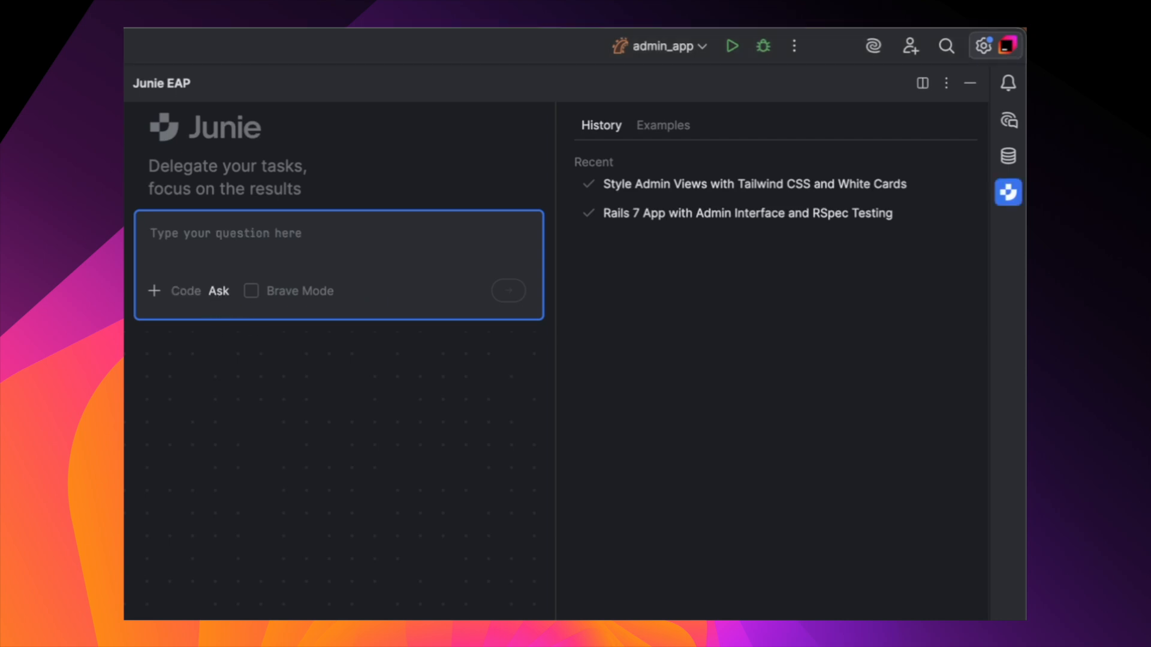
text(I need to implement uuser rol)
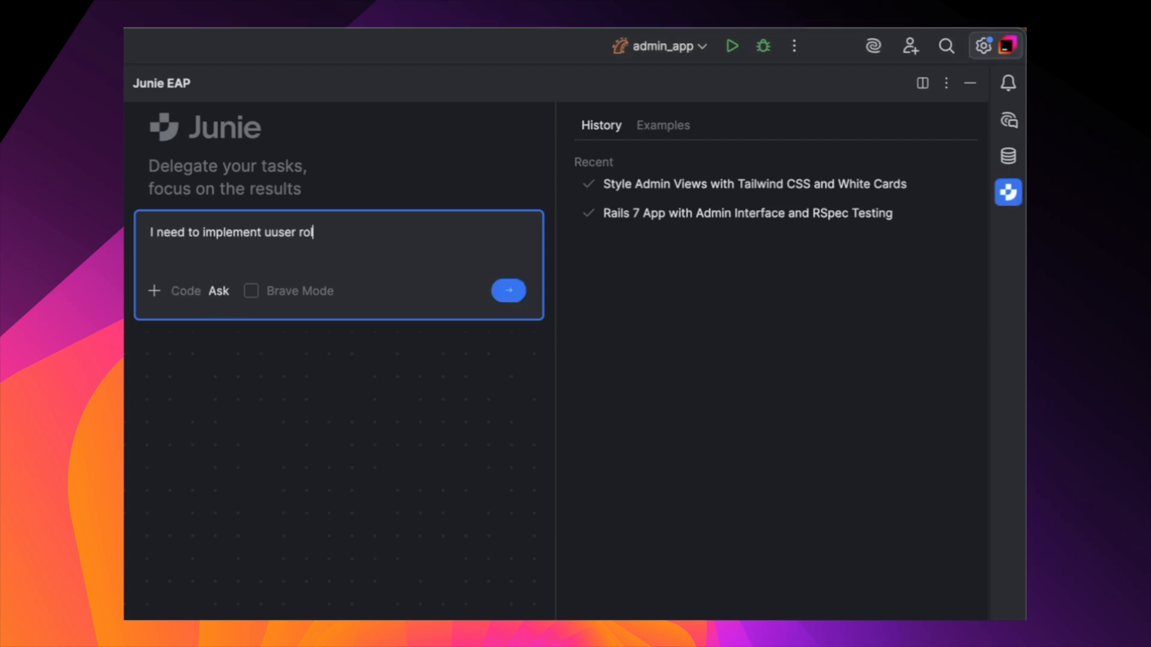
text(les and permissions in my admin app. Wh)
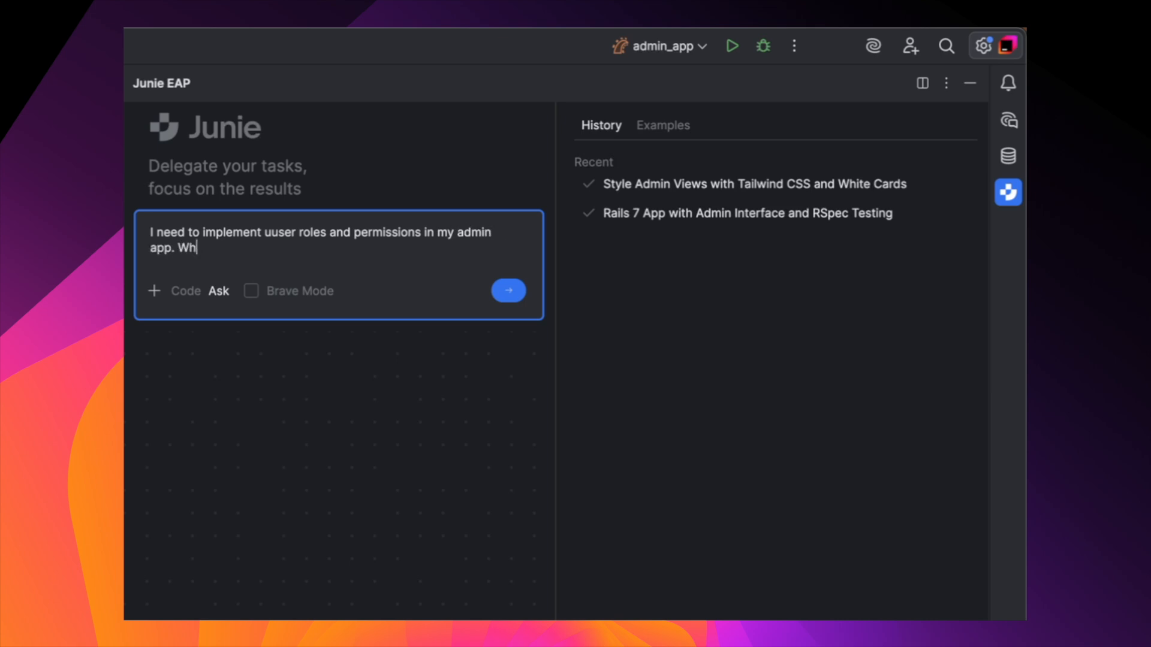
text(at's the best way to set this up)
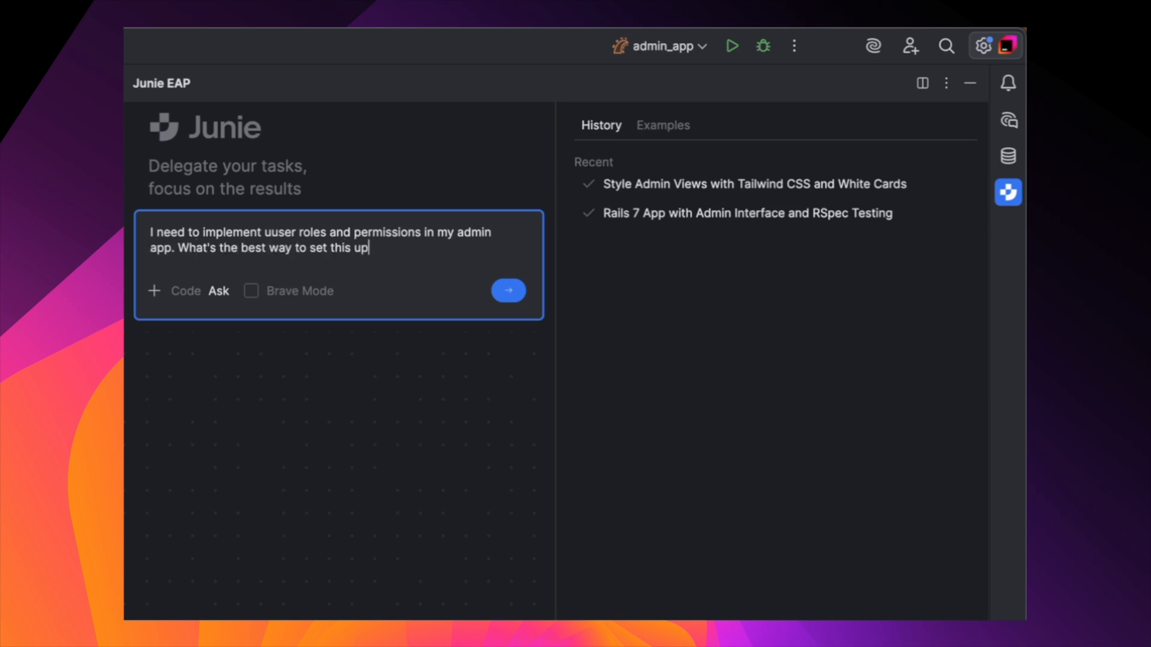
text(with Devise and handle au)
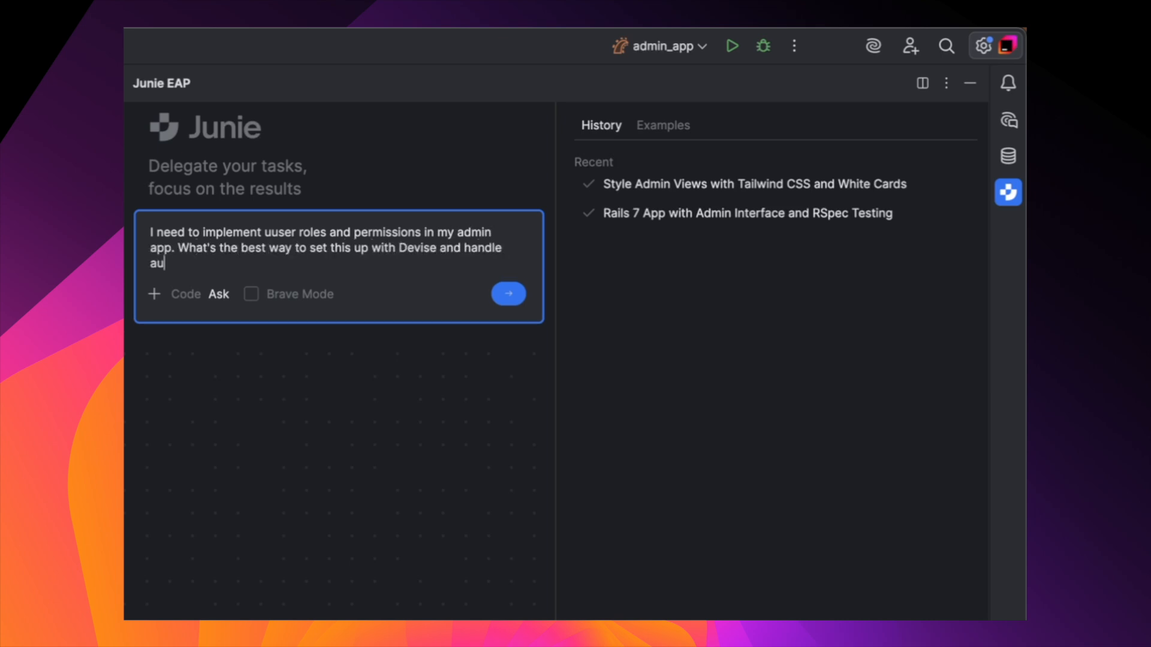
click(508, 294)
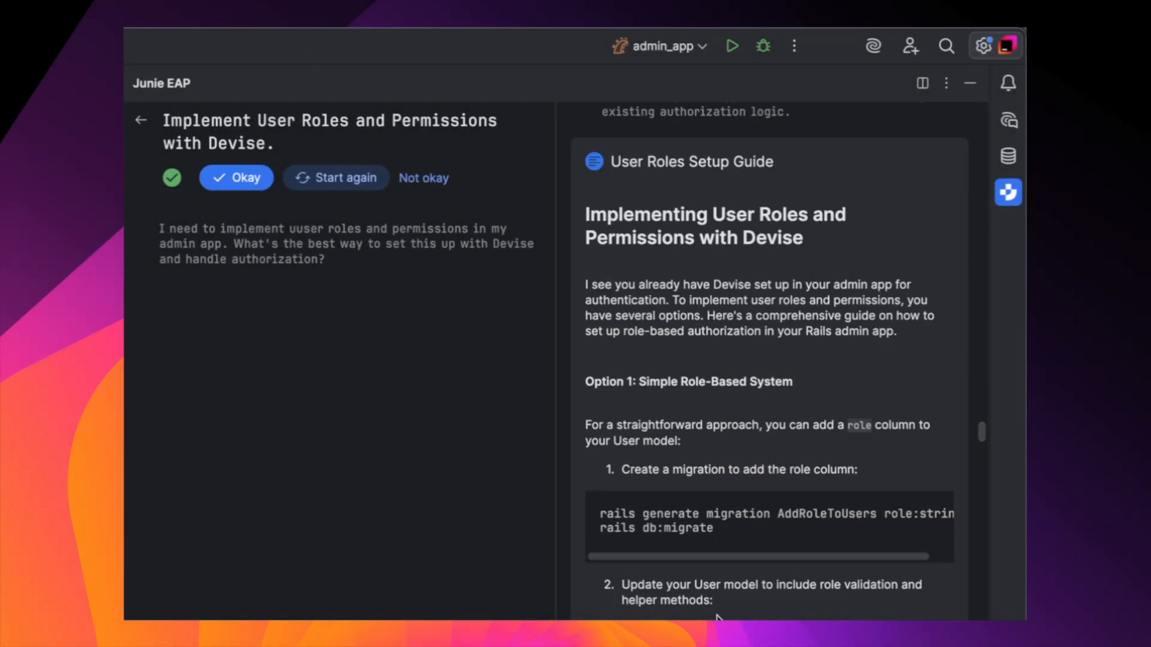
Scroll Junie's guide down to the User model role, validation and role-checker code
scroll(down, 3)
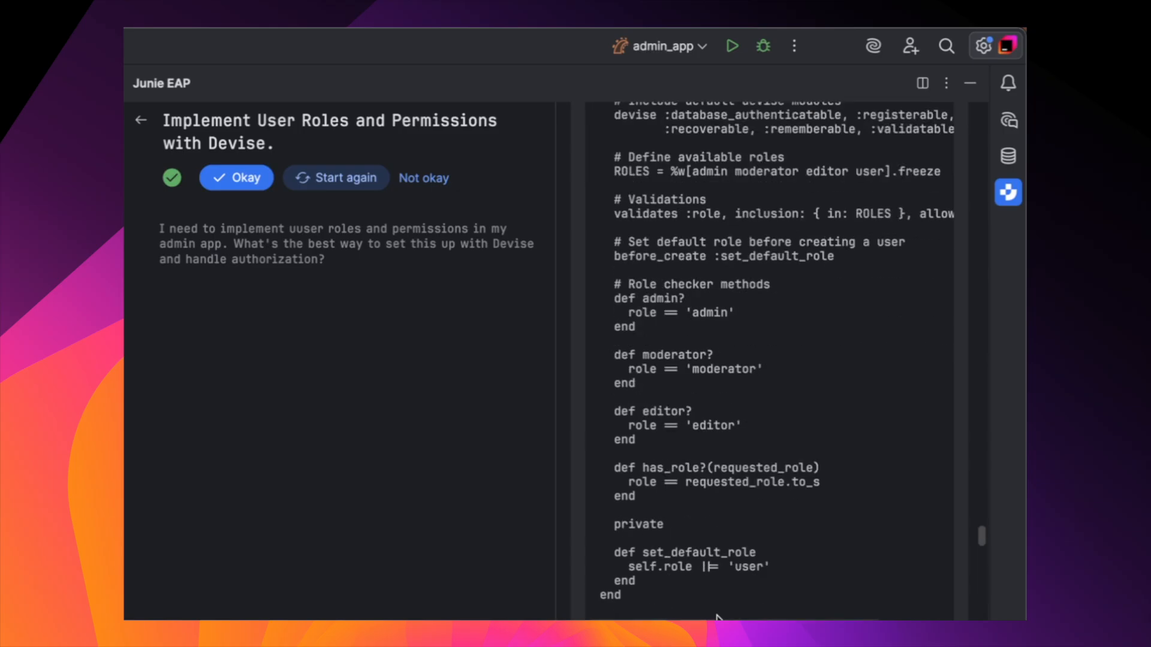